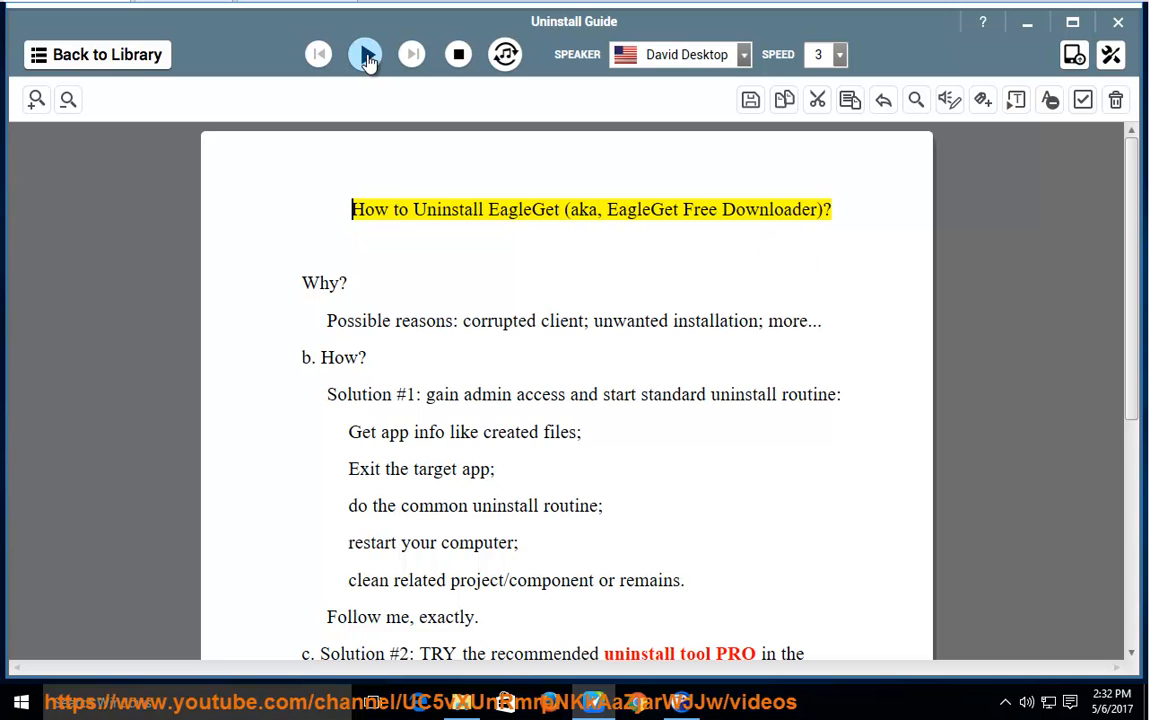
Start text-to-speech playback of the EagleGet uninstall guide.
click(364, 54)
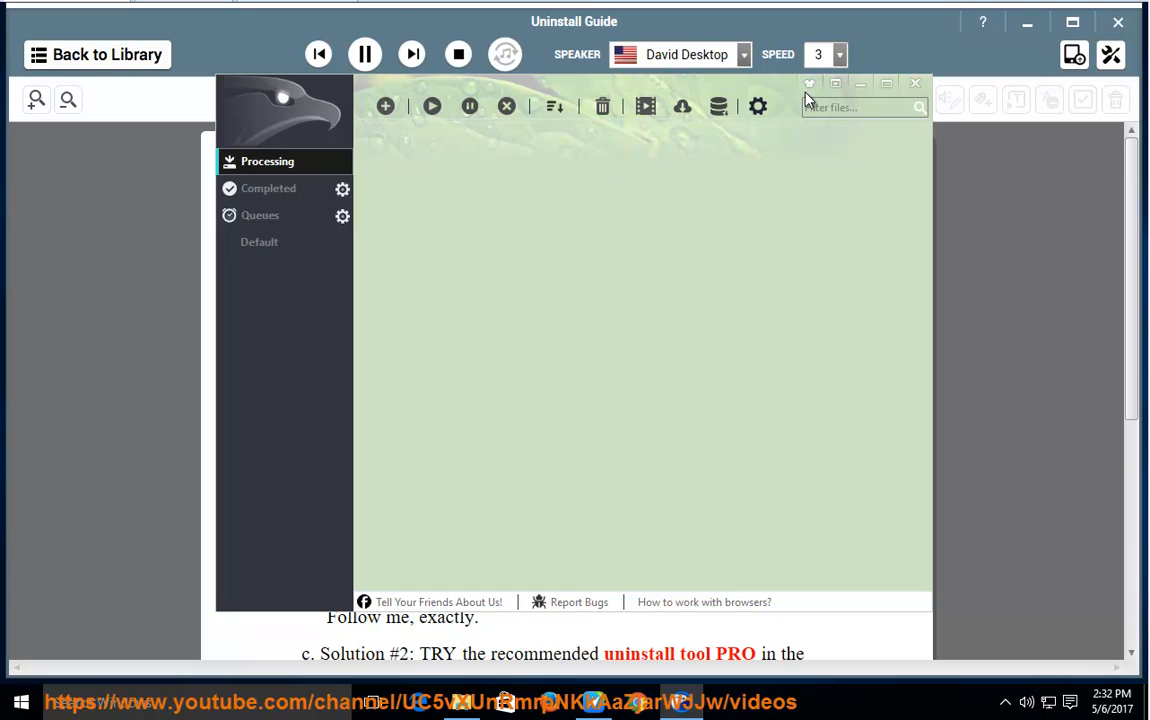
Open About from the Option menu, note version V2.0.4.22 Stable, and dismiss it.
click(835, 83)
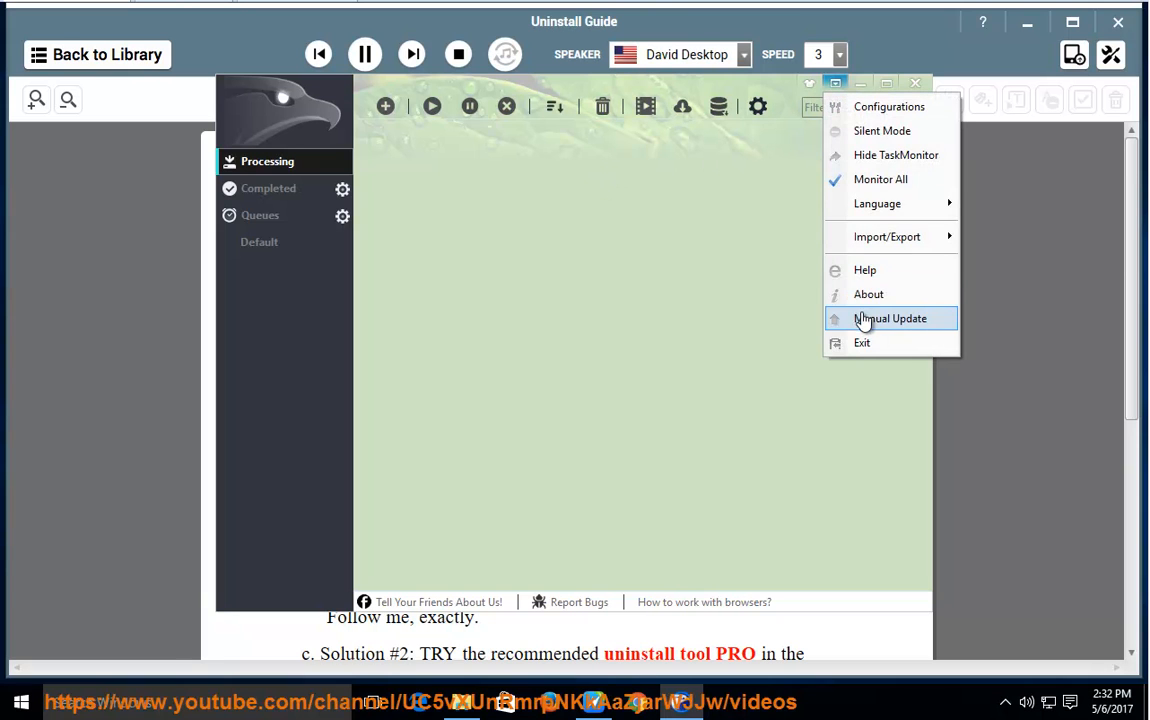
click(868, 293)
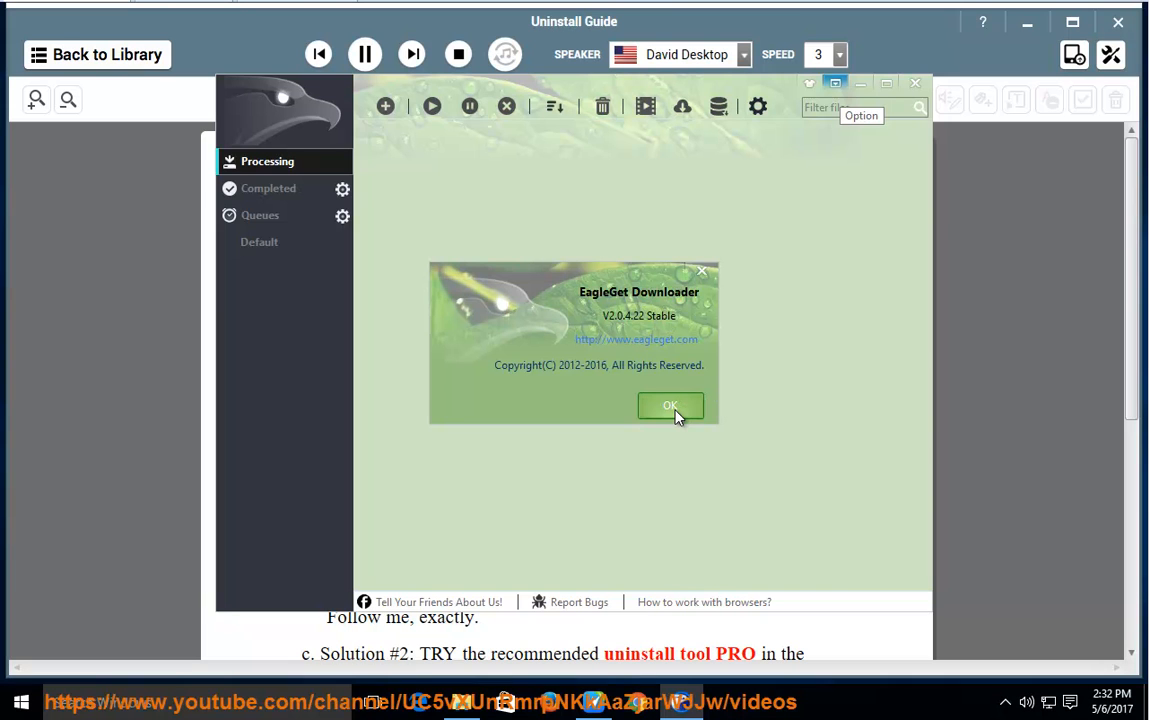
click(670, 406)
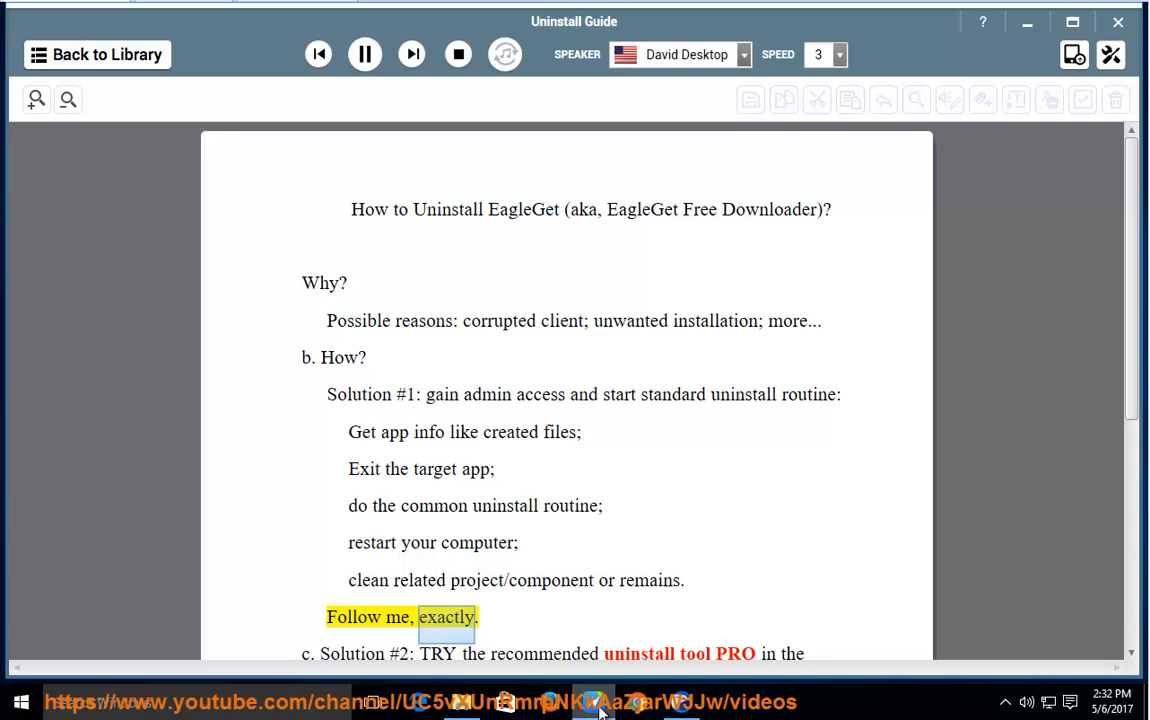
scroll(down, 3)
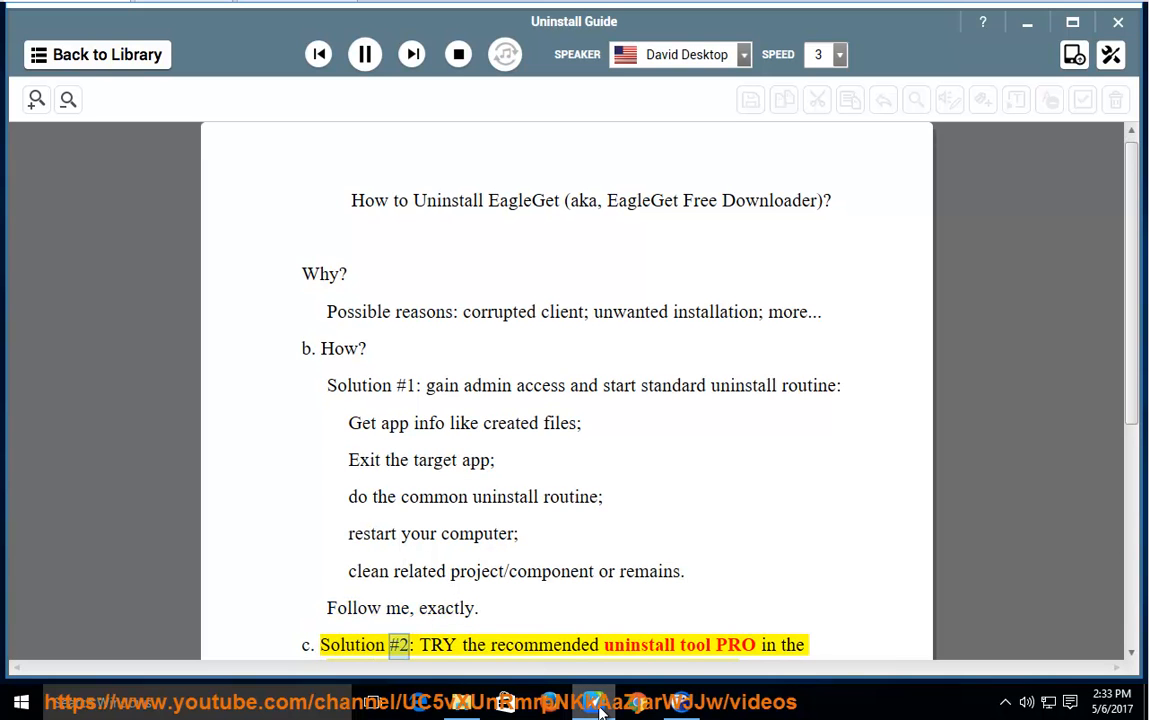
scroll(down, 3)
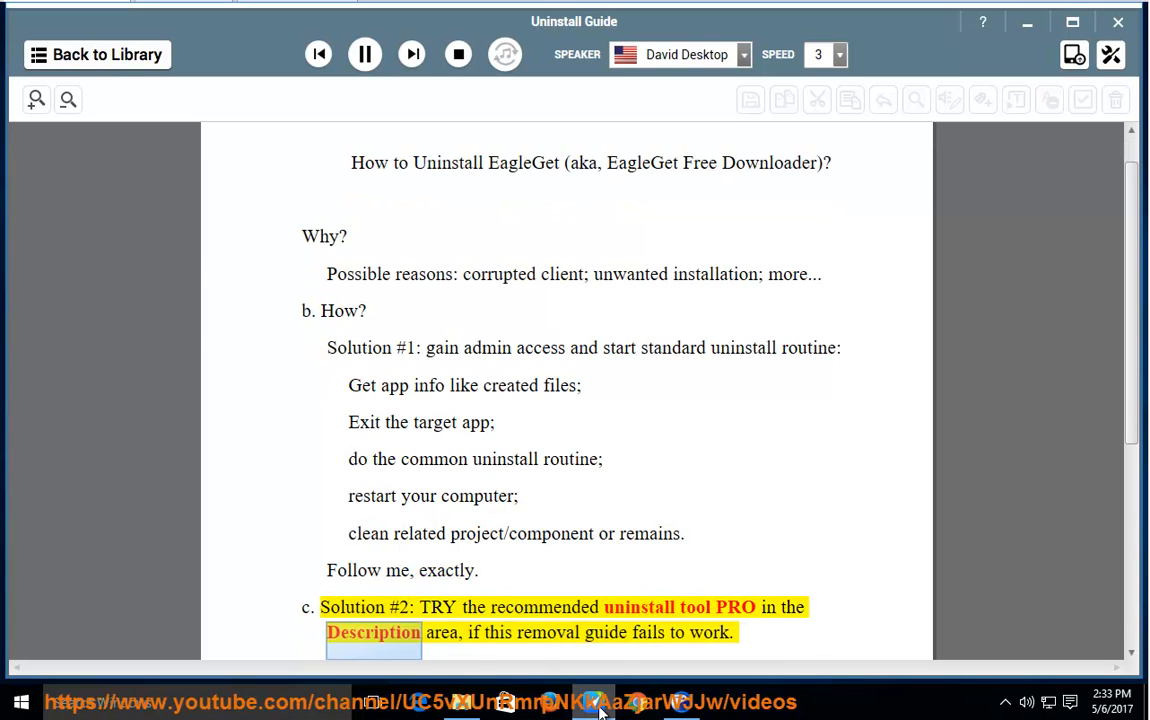